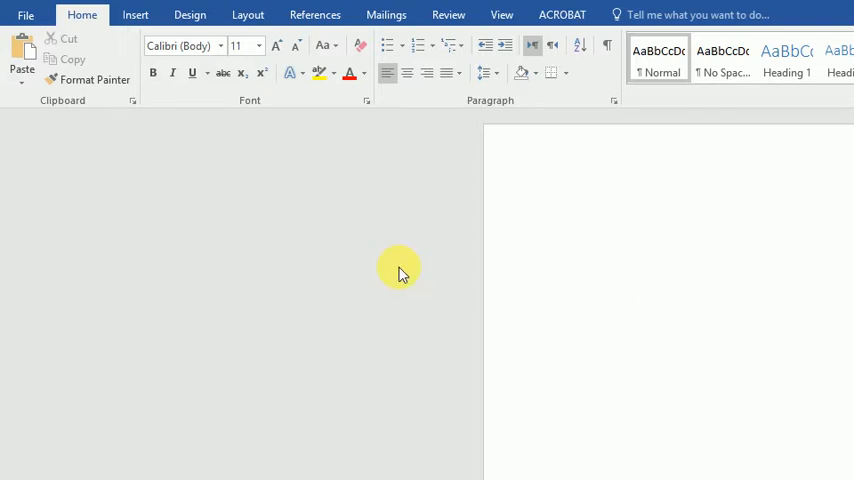
mouse_move(575, 178)
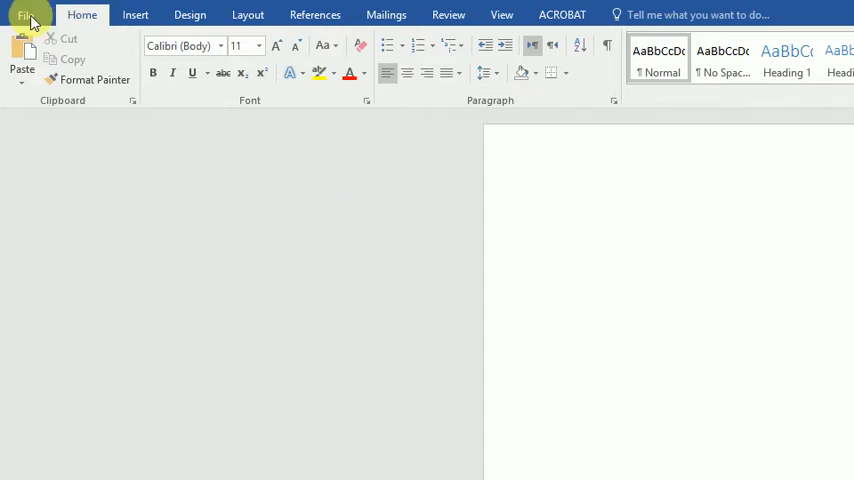
Bring up the Save As page from the File menu
click(570, 218)
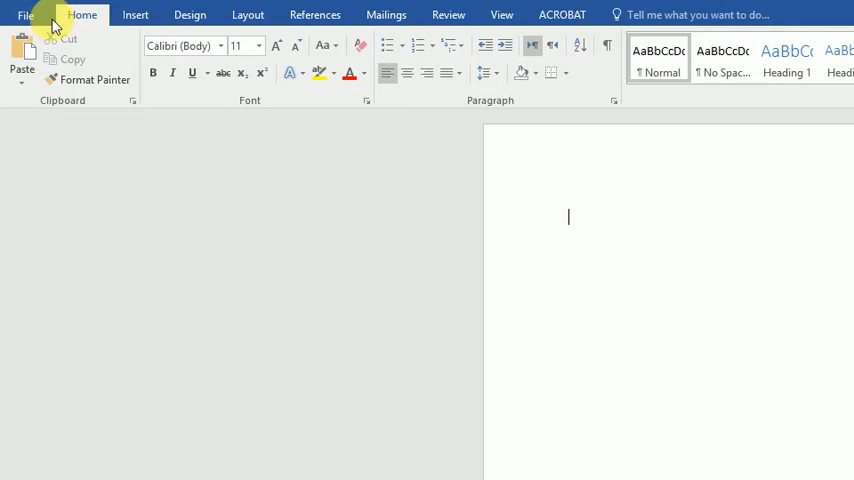
click(30, 17)
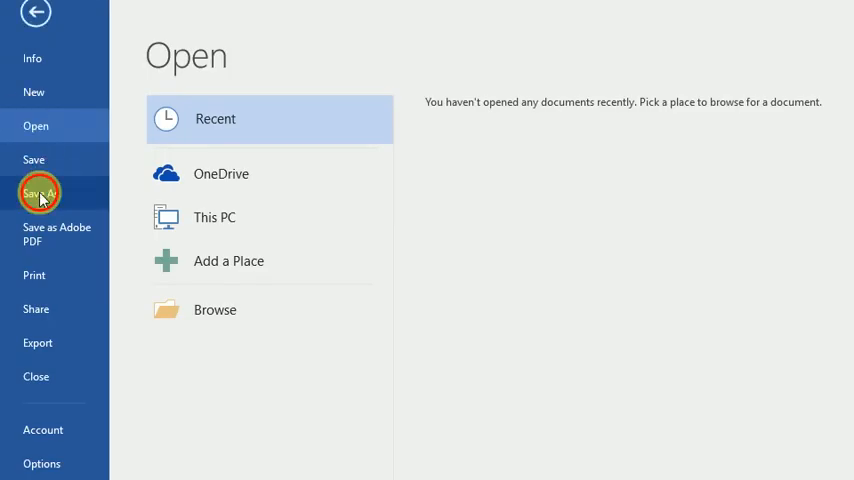
click(40, 192)
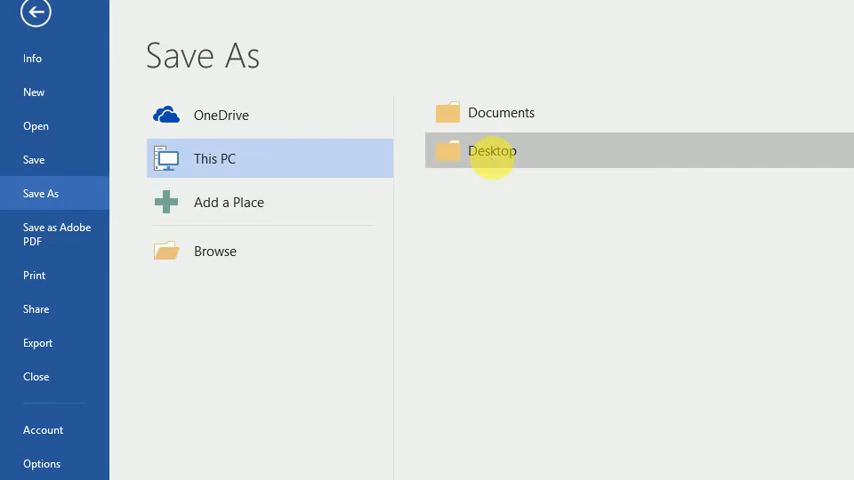
Target the Desktop folder and name the file 'Webpage'
double_click(491, 151)
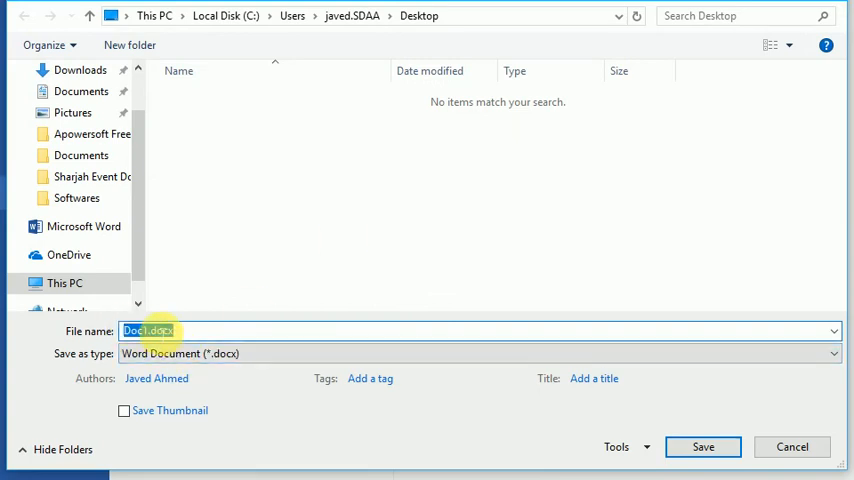
text(Webpage)
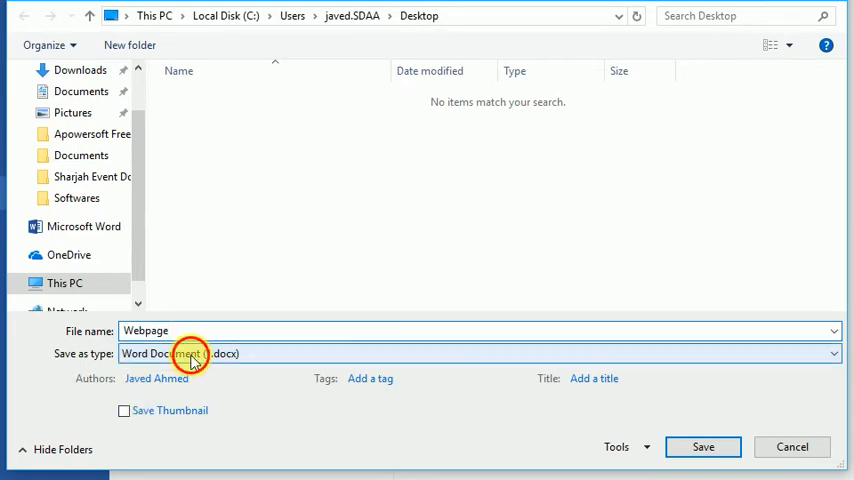
Change the save type to Web Page, Filtered (*.htm;*.html)
click(833, 353)
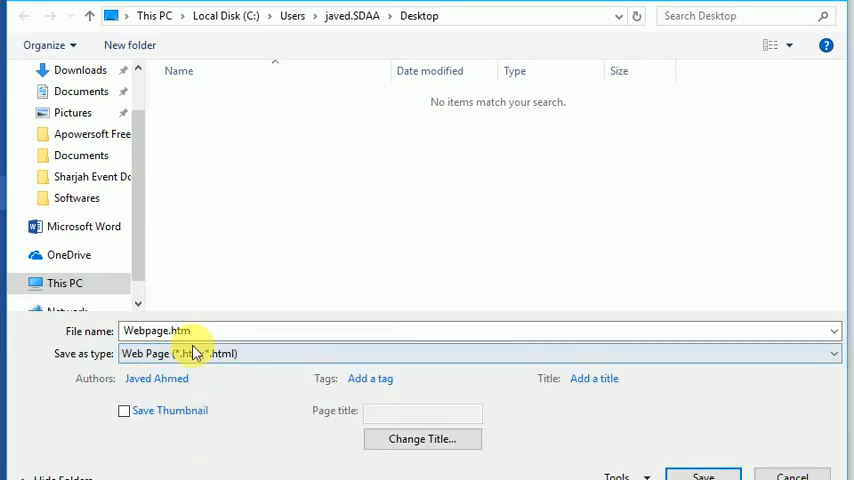
click(196, 338)
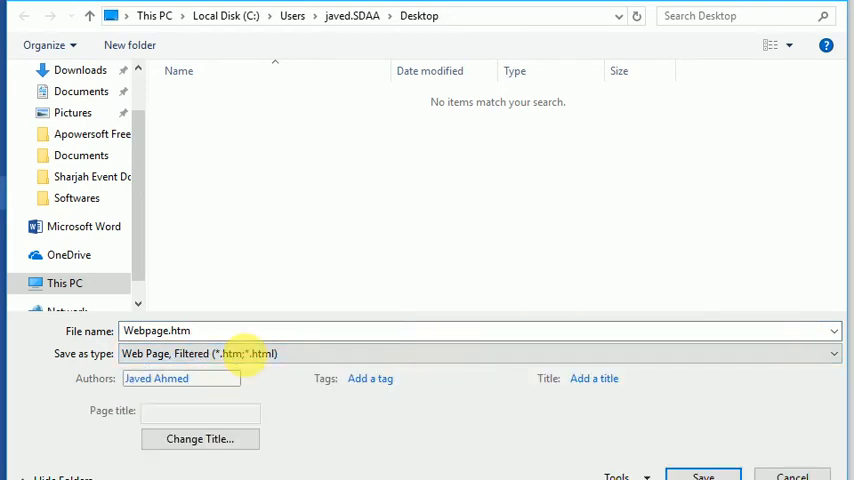
mouse_move(565, 443)
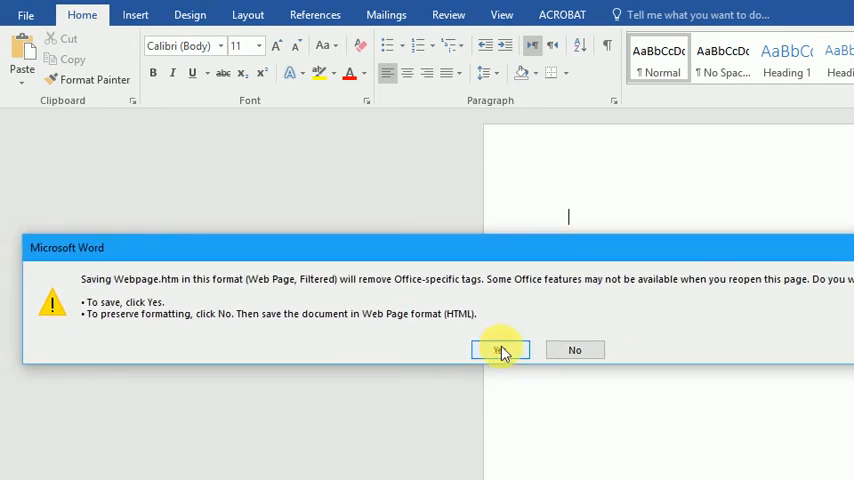
Confirm the warning that filtered web format removes Office-specific tags
click(500, 350)
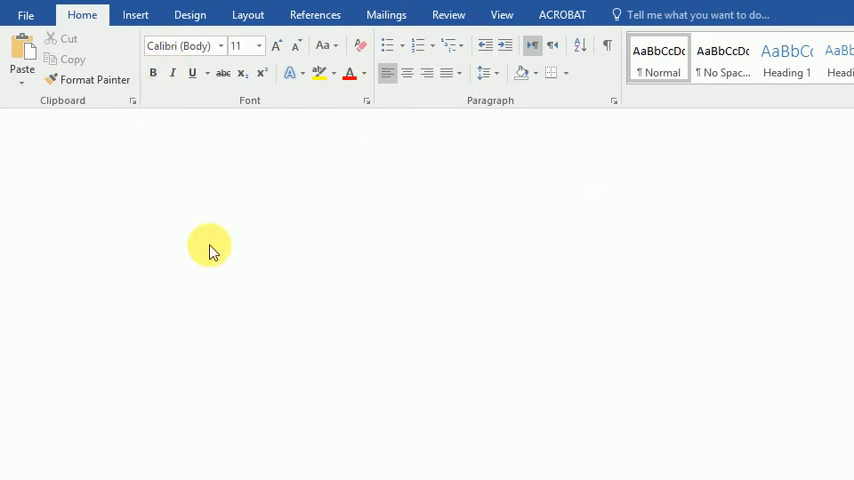
mouse_move(278, 358)
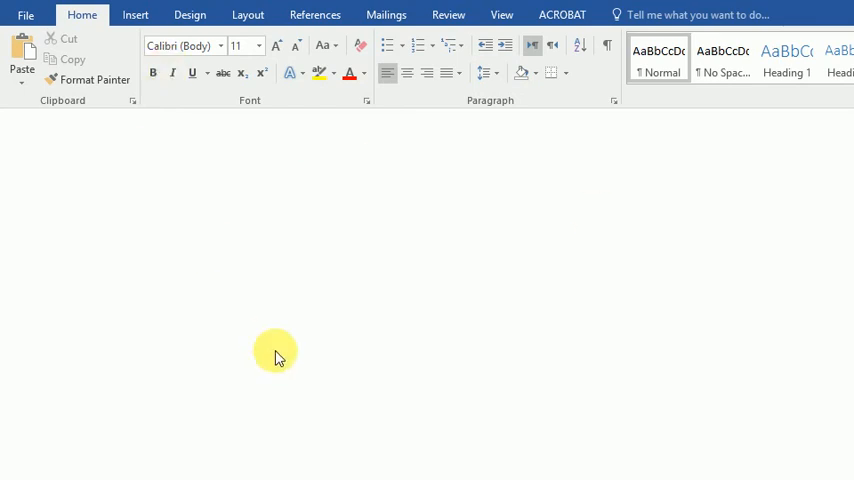